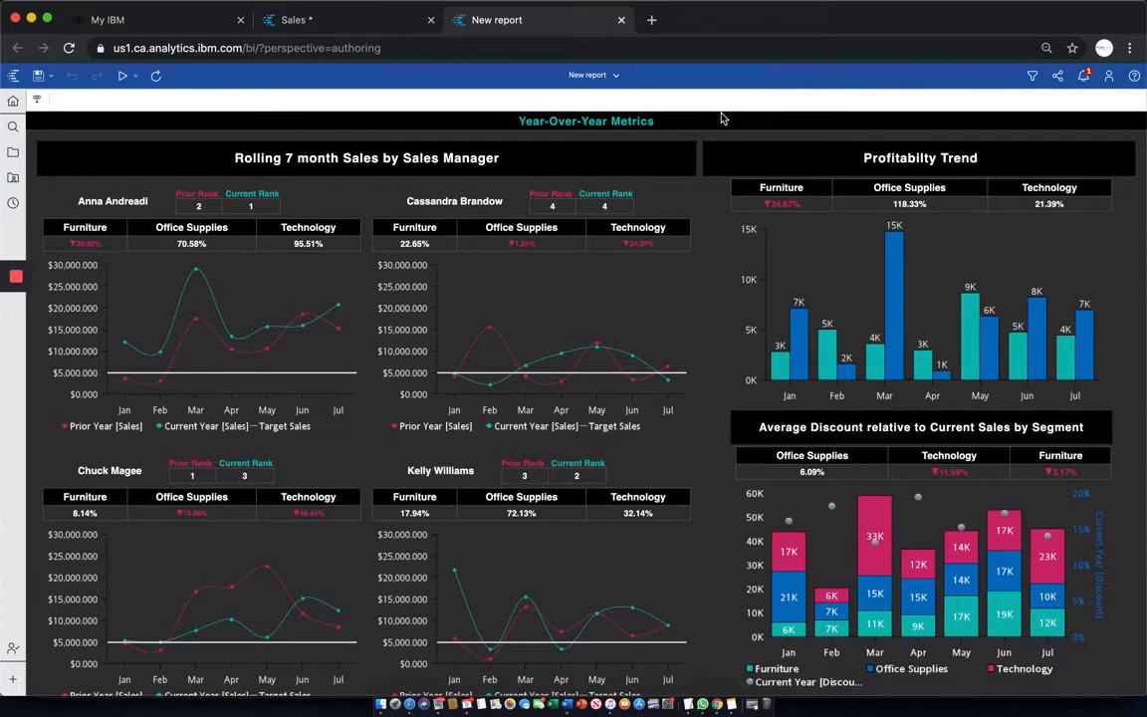
mouse_move(665, 134)
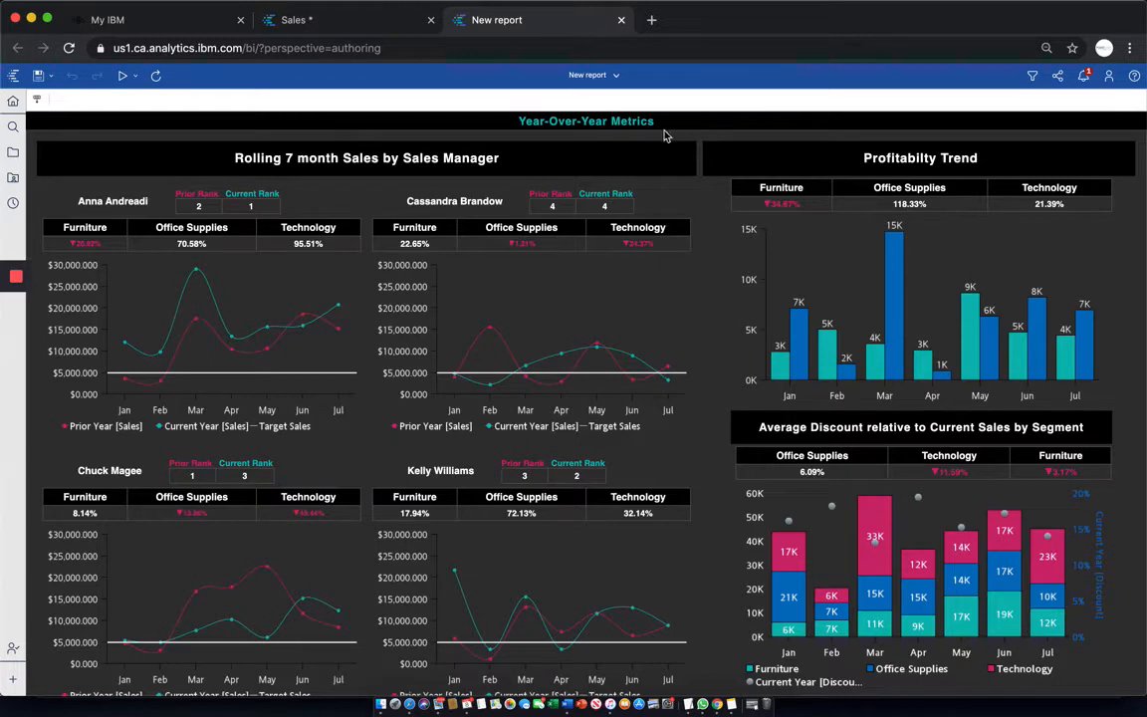
mouse_move(530, 185)
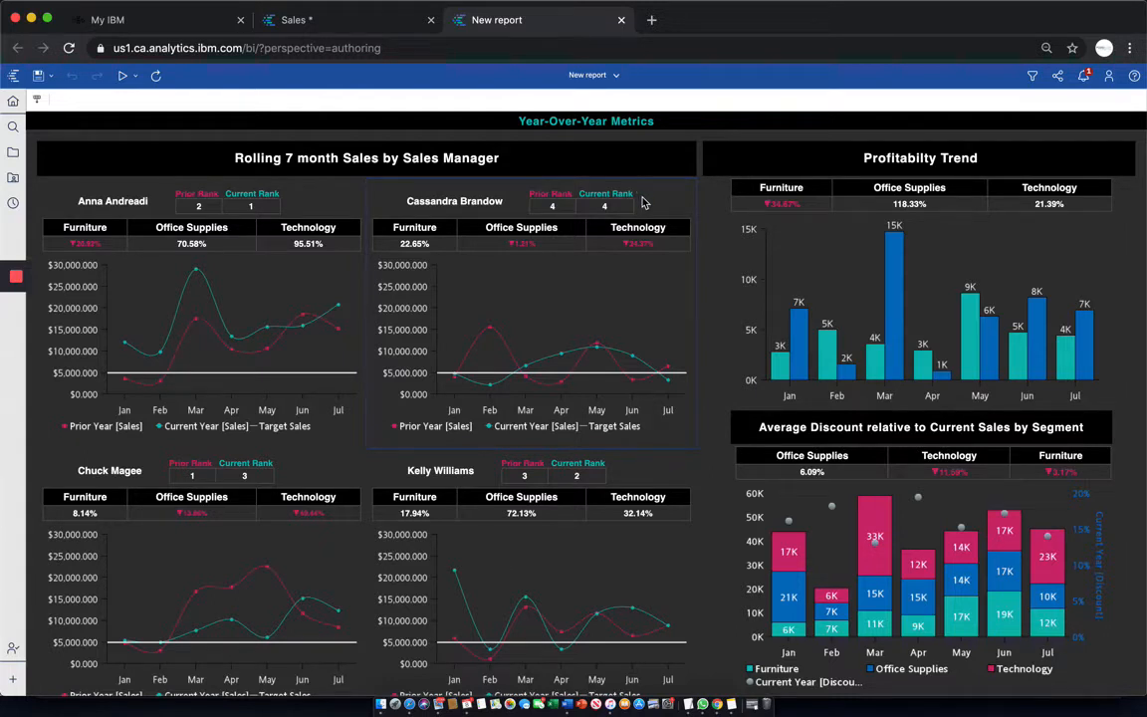
mouse_move(676, 192)
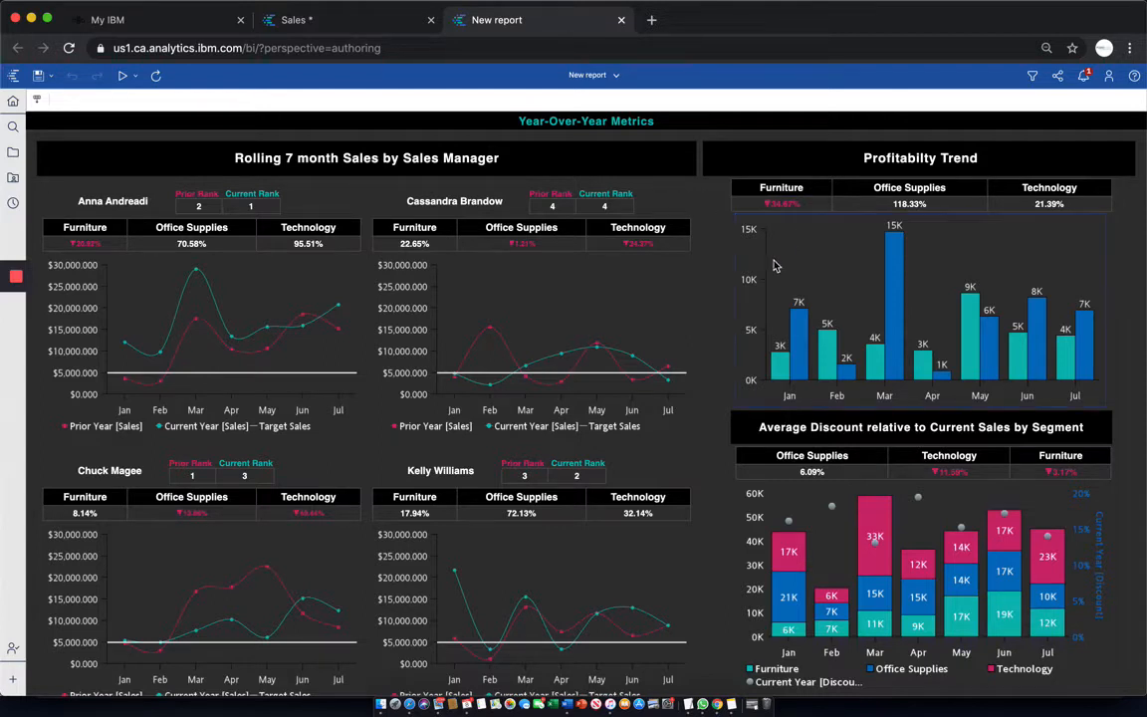
mouse_move(863, 287)
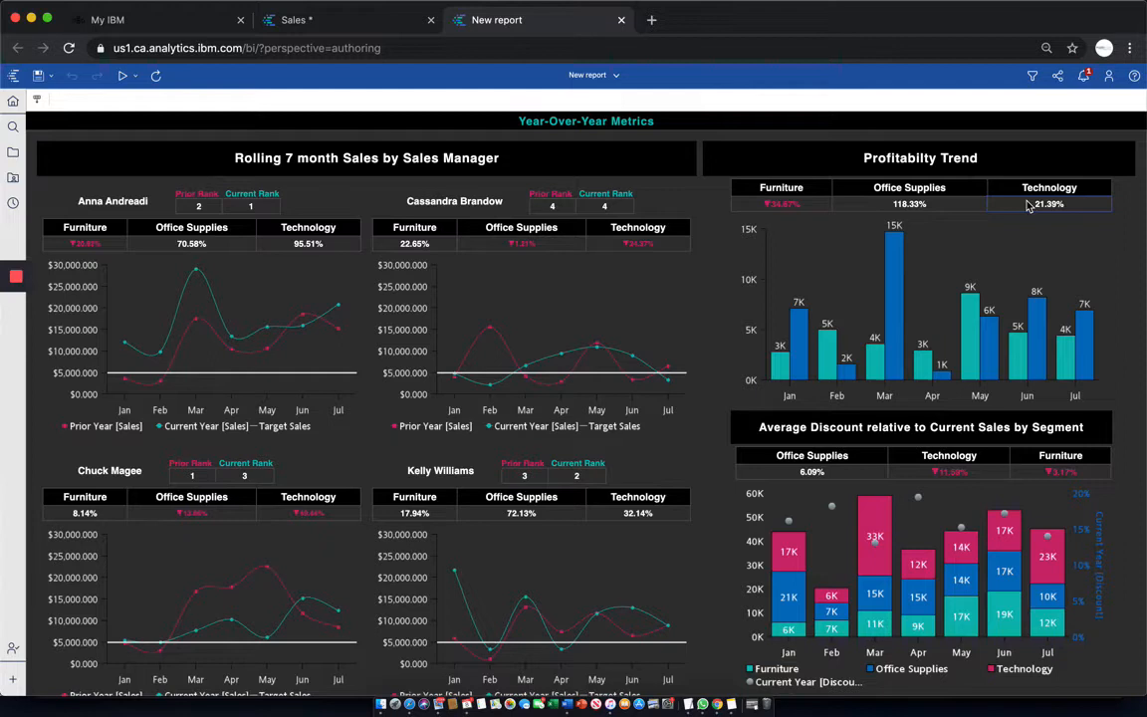
mouse_move(999, 217)
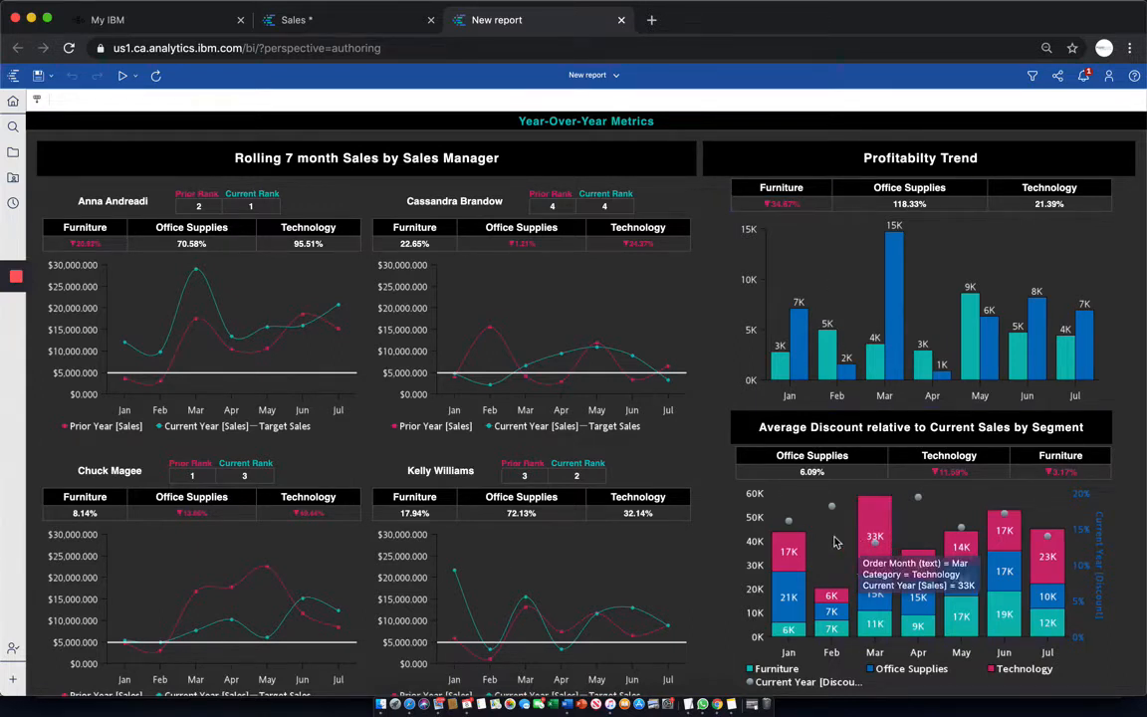
mouse_move(837, 543)
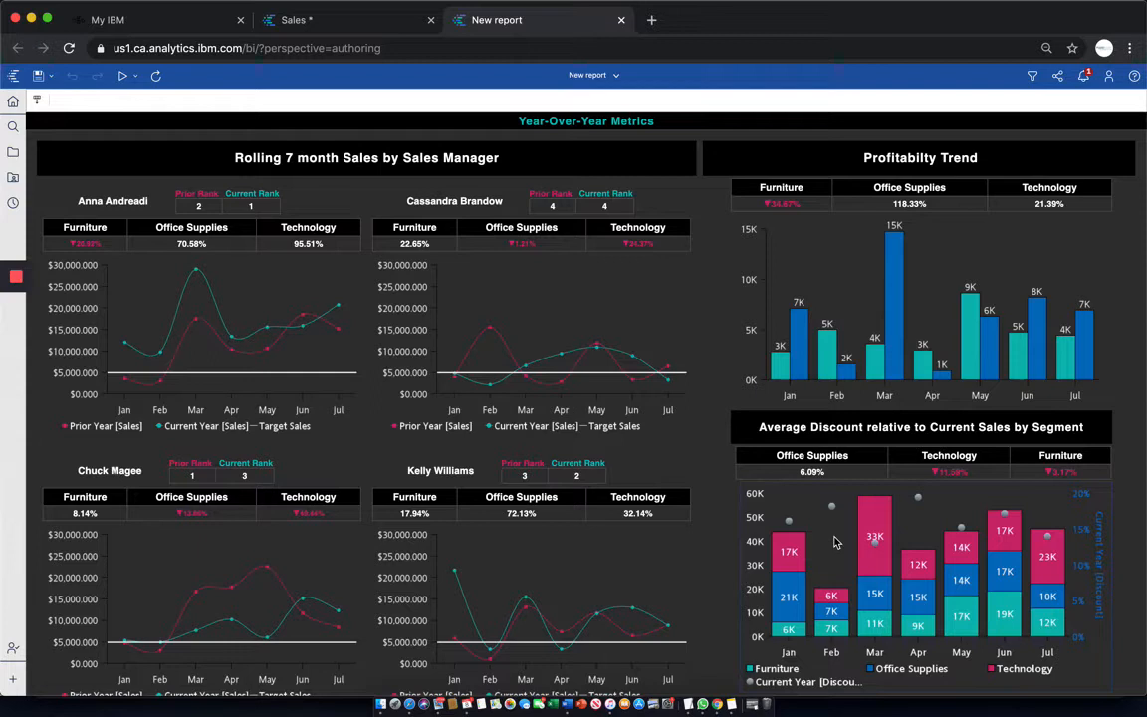
mouse_move(918, 495)
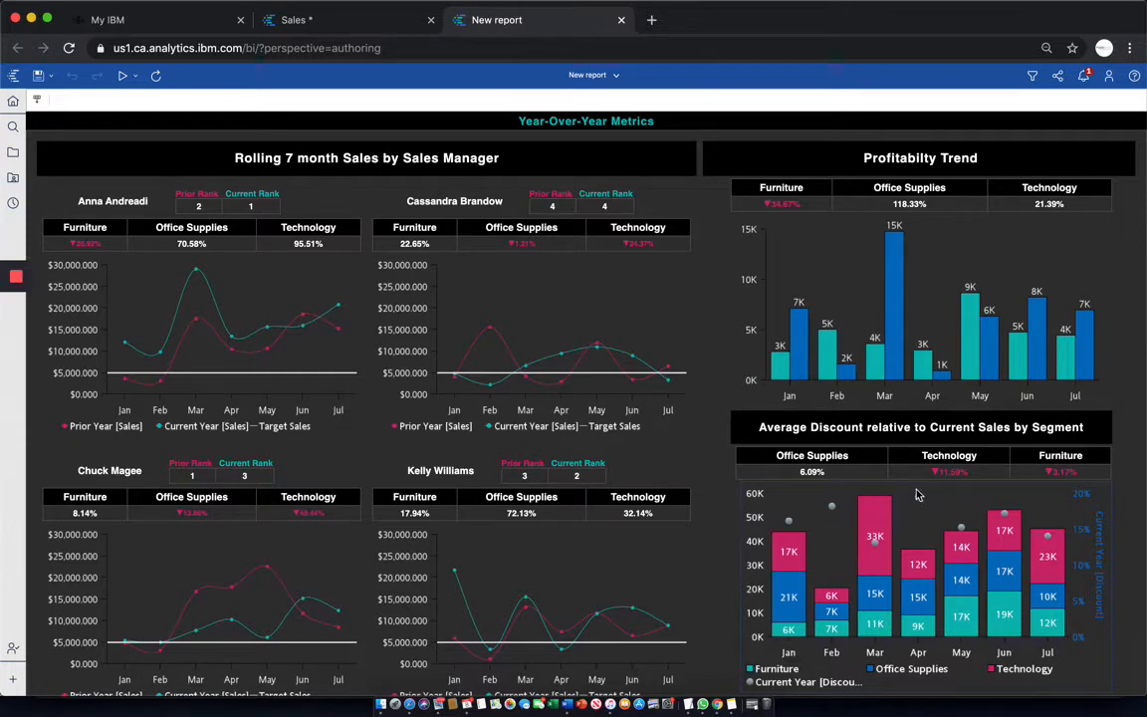
mouse_move(922, 497)
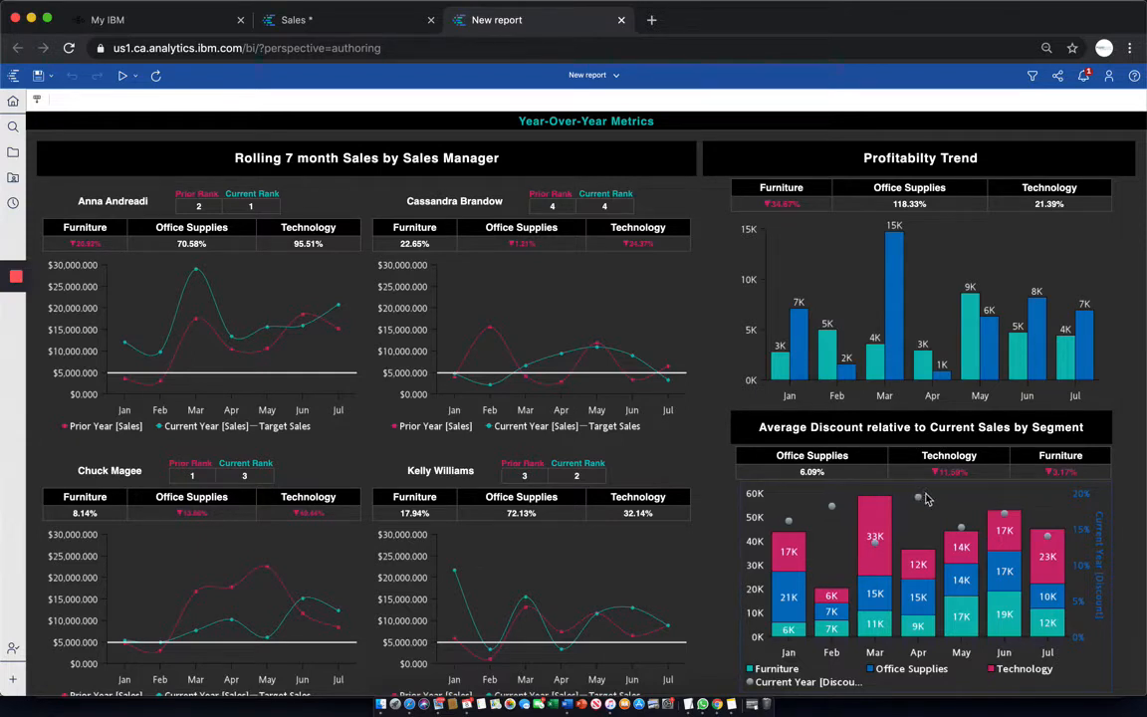
mouse_move(986, 521)
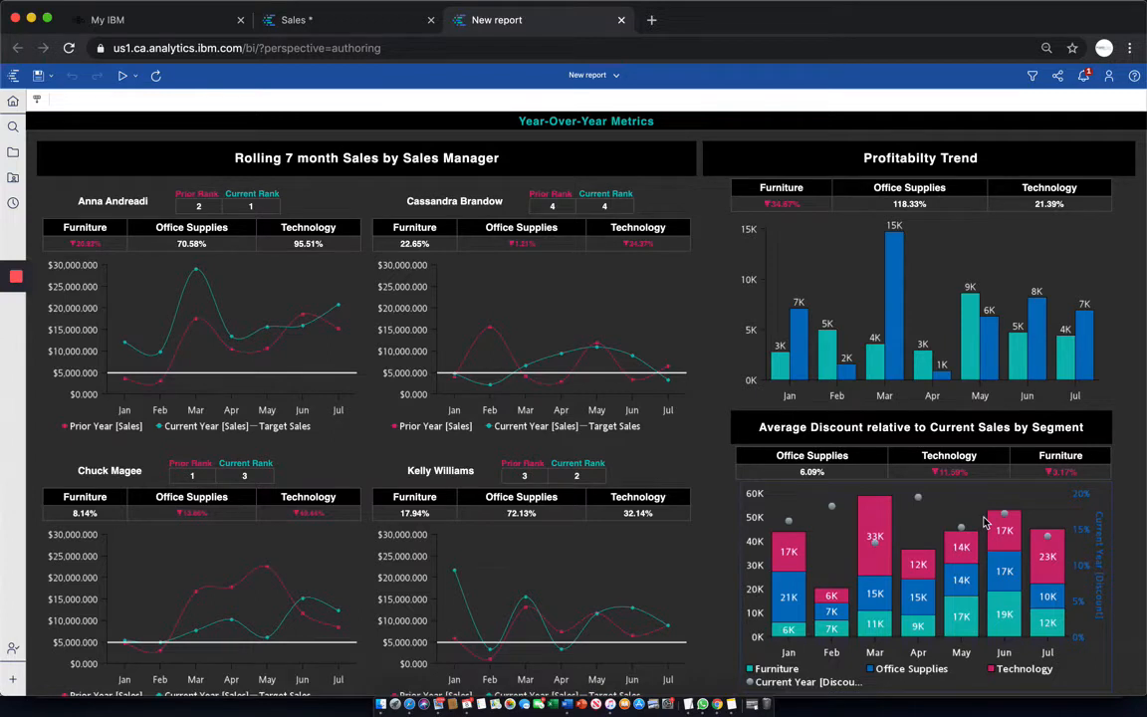
mouse_move(1056, 528)
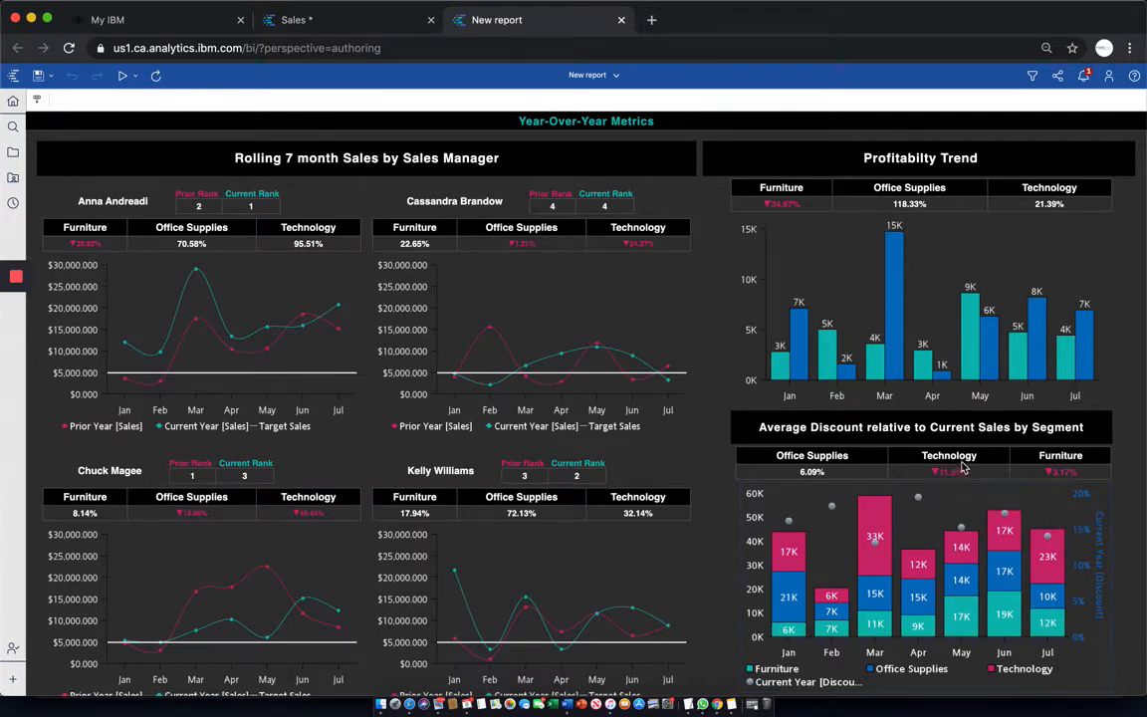
mouse_move(964, 476)
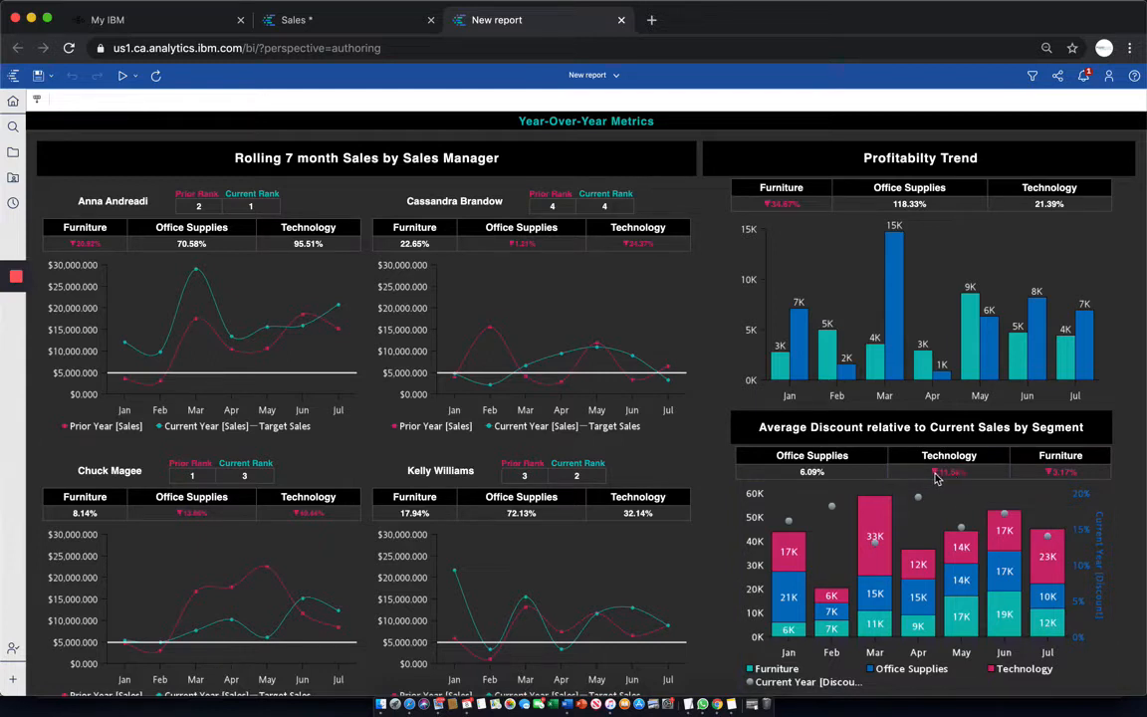
mouse_move(1019, 478)
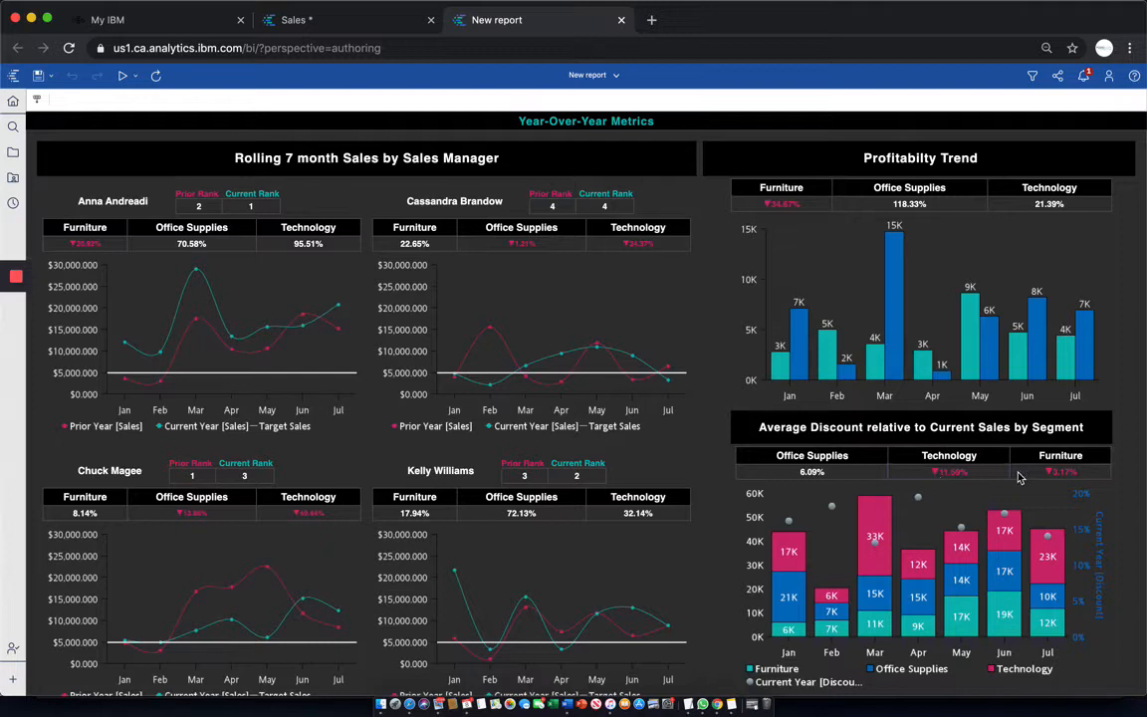
mouse_move(694, 464)
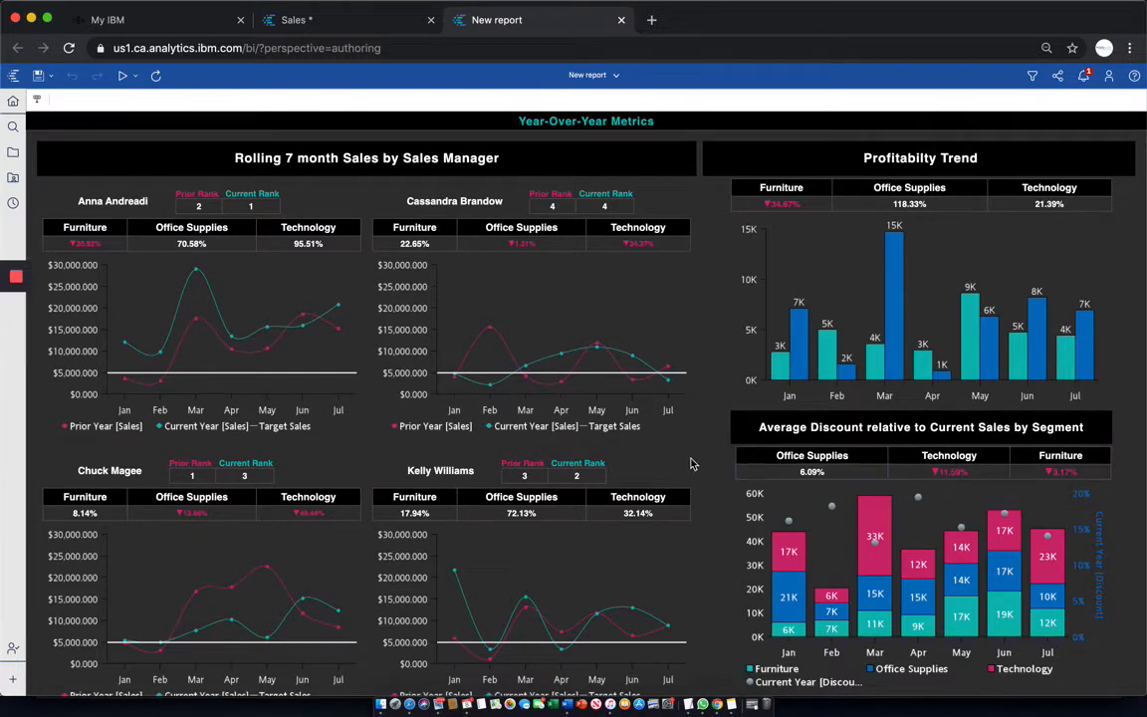
mouse_move(334, 365)
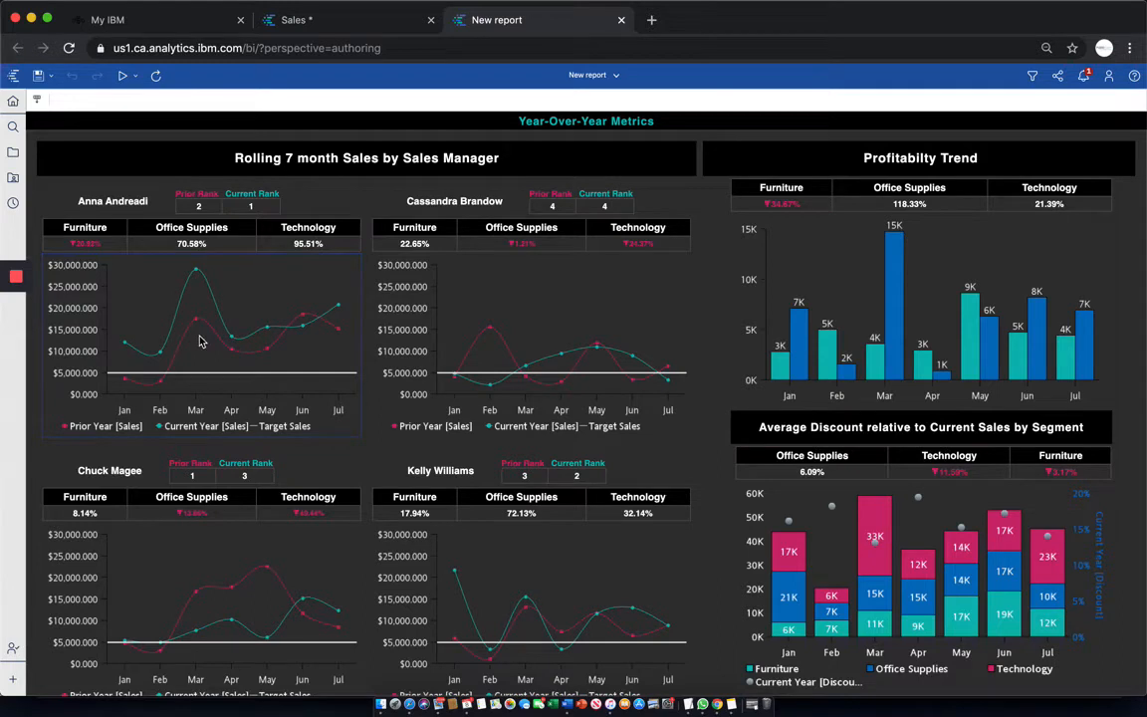
mouse_move(279, 356)
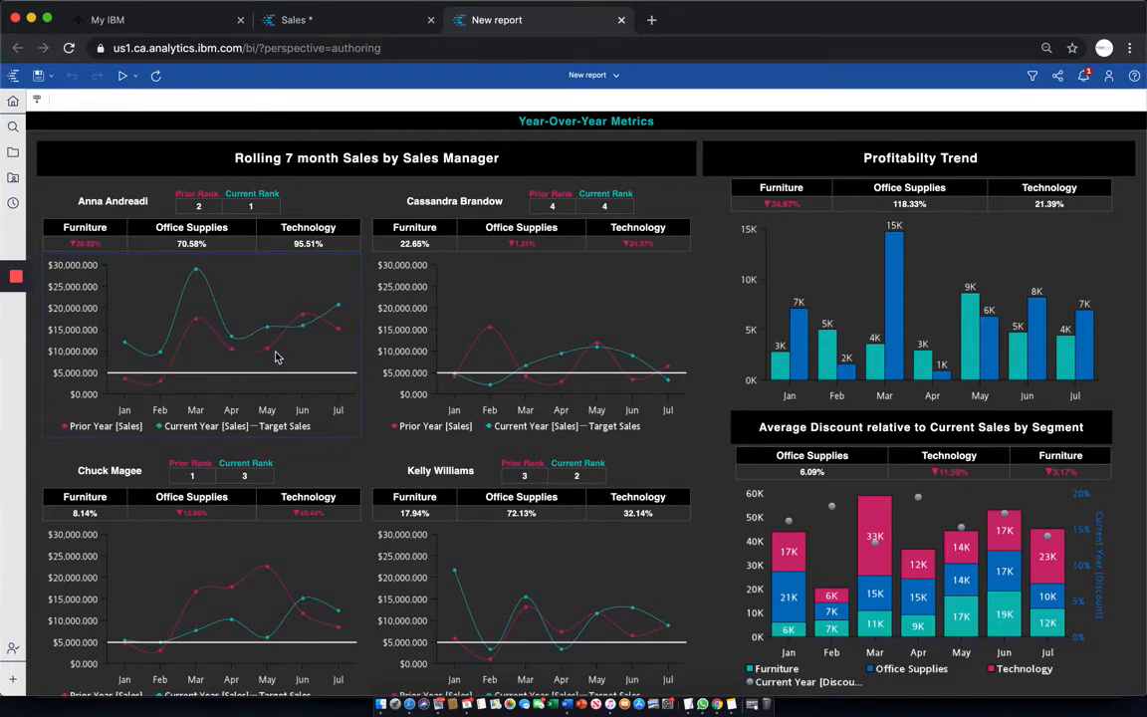
mouse_move(323, 347)
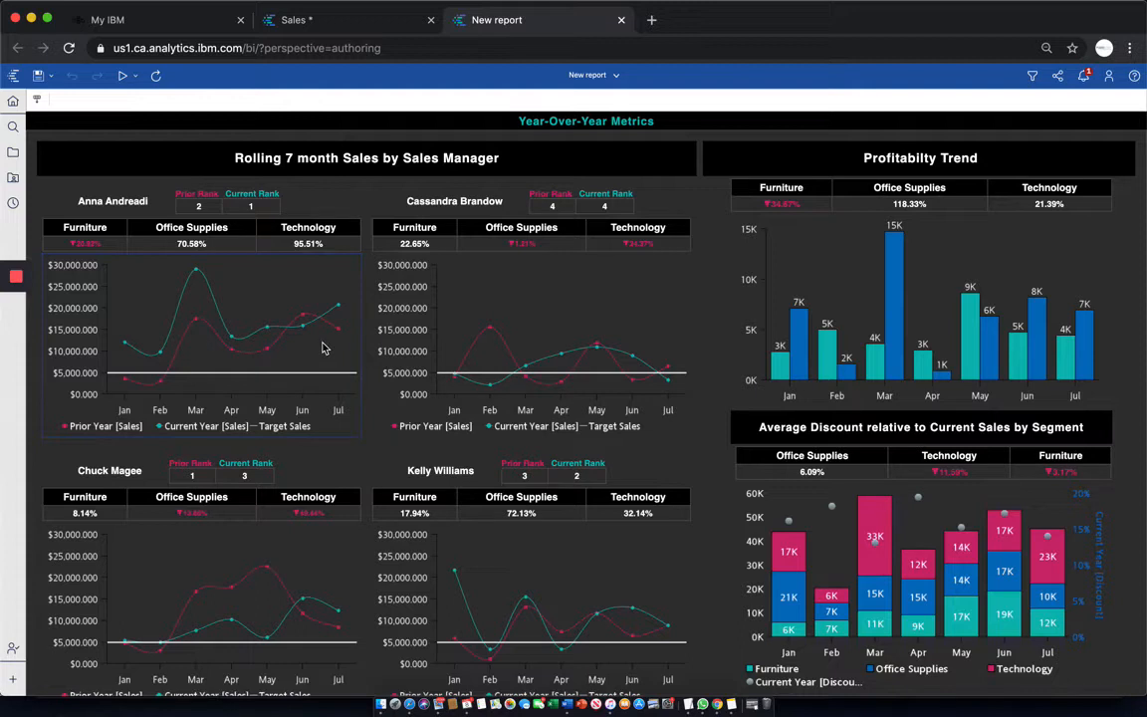
mouse_move(319, 377)
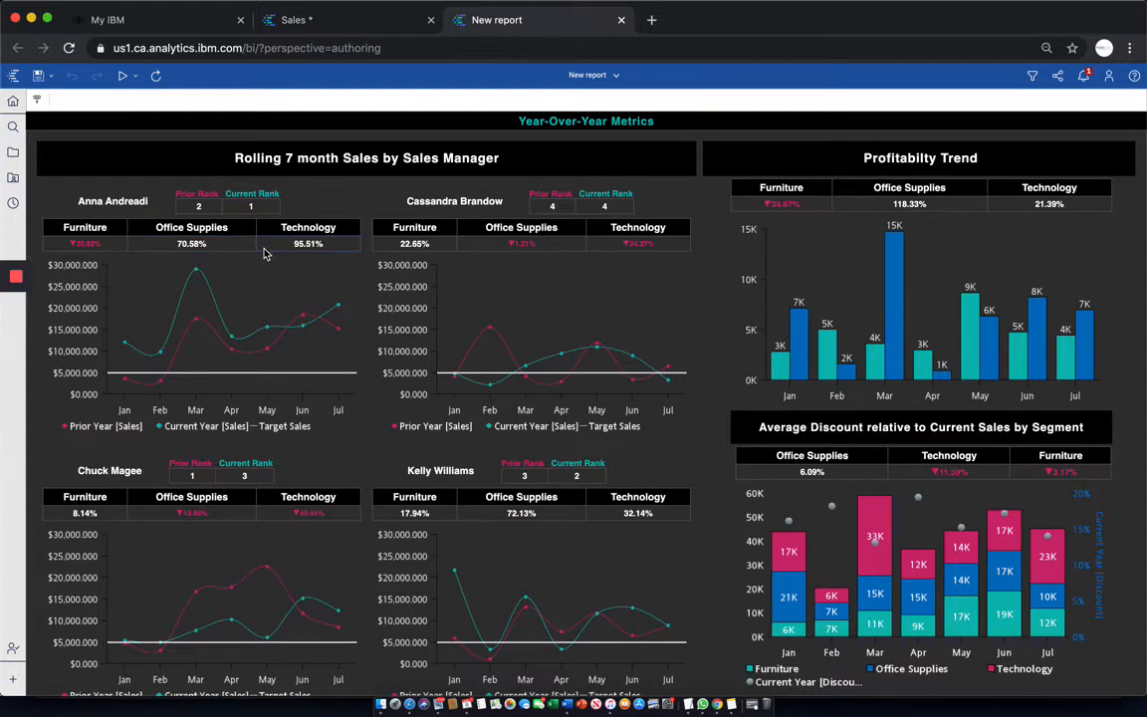
mouse_move(241, 255)
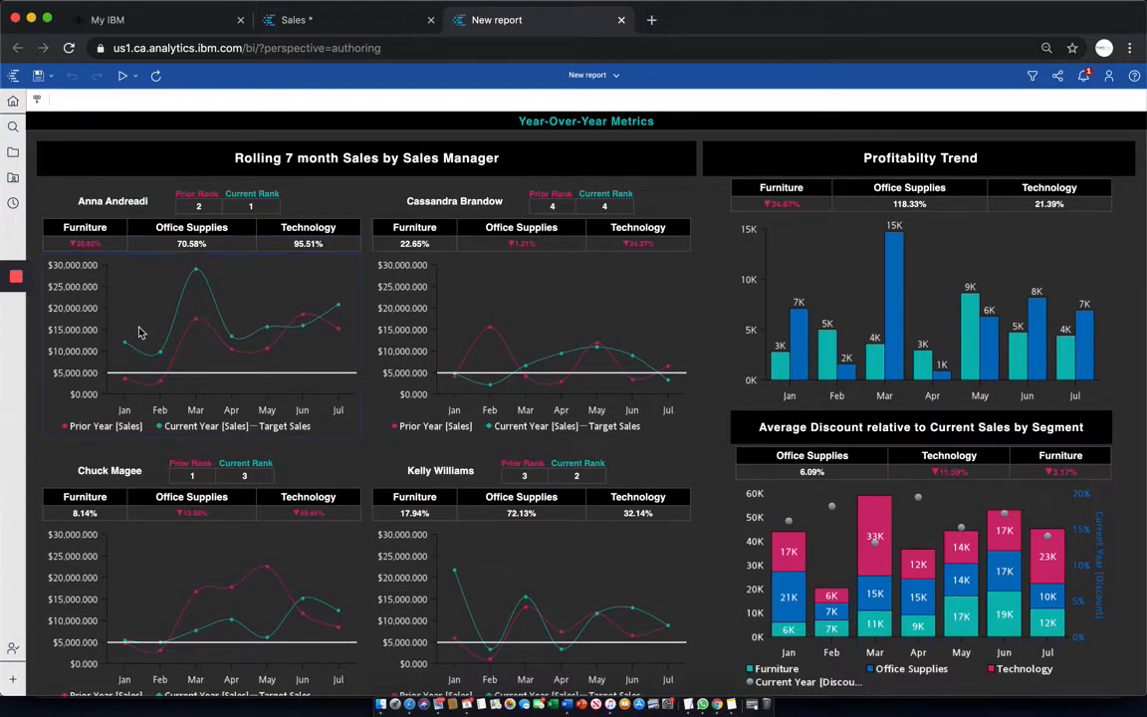
mouse_move(140, 357)
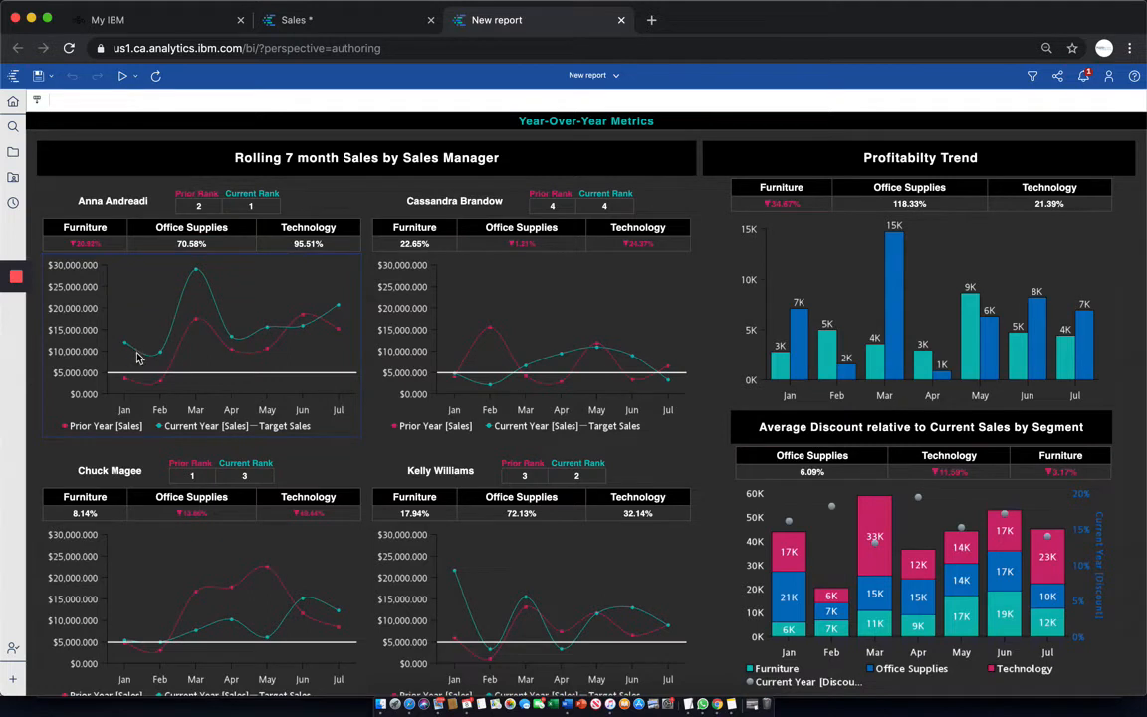
mouse_move(192, 299)
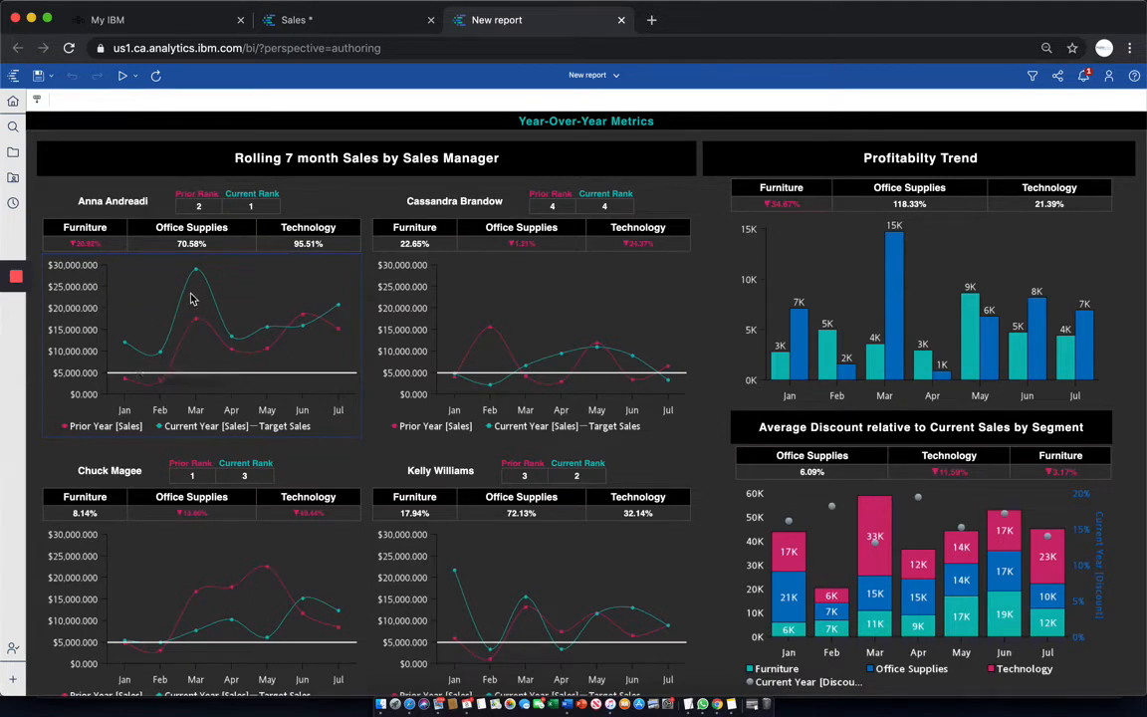
mouse_move(817, 283)
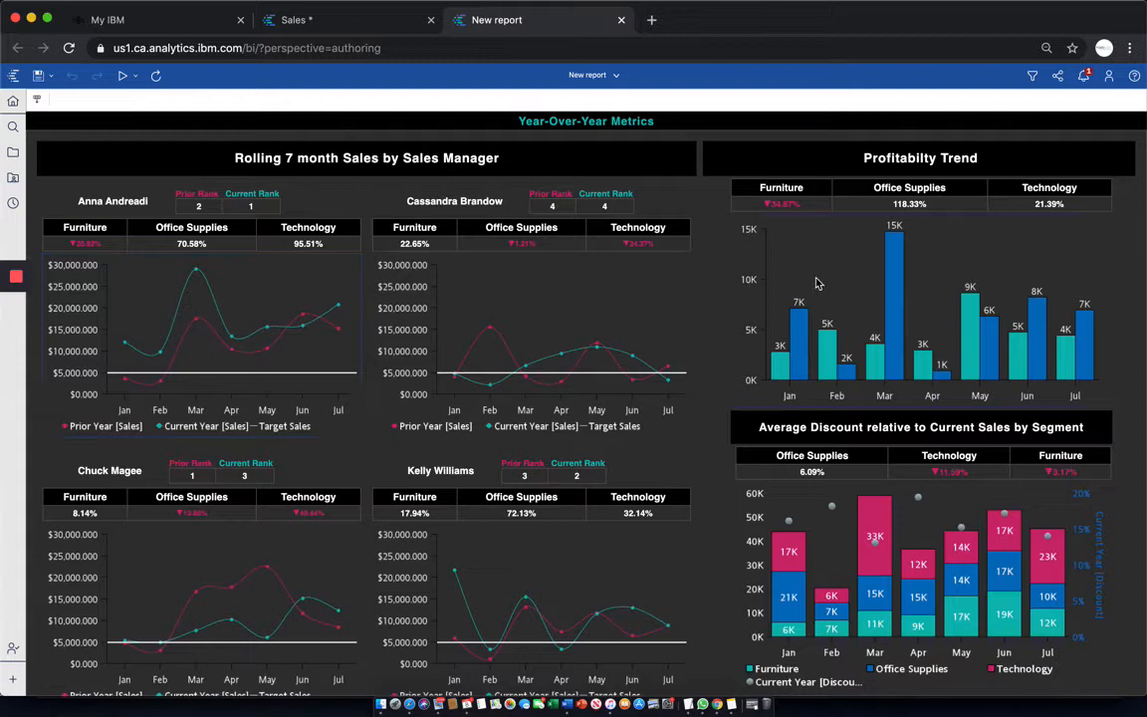
mouse_move(867, 276)
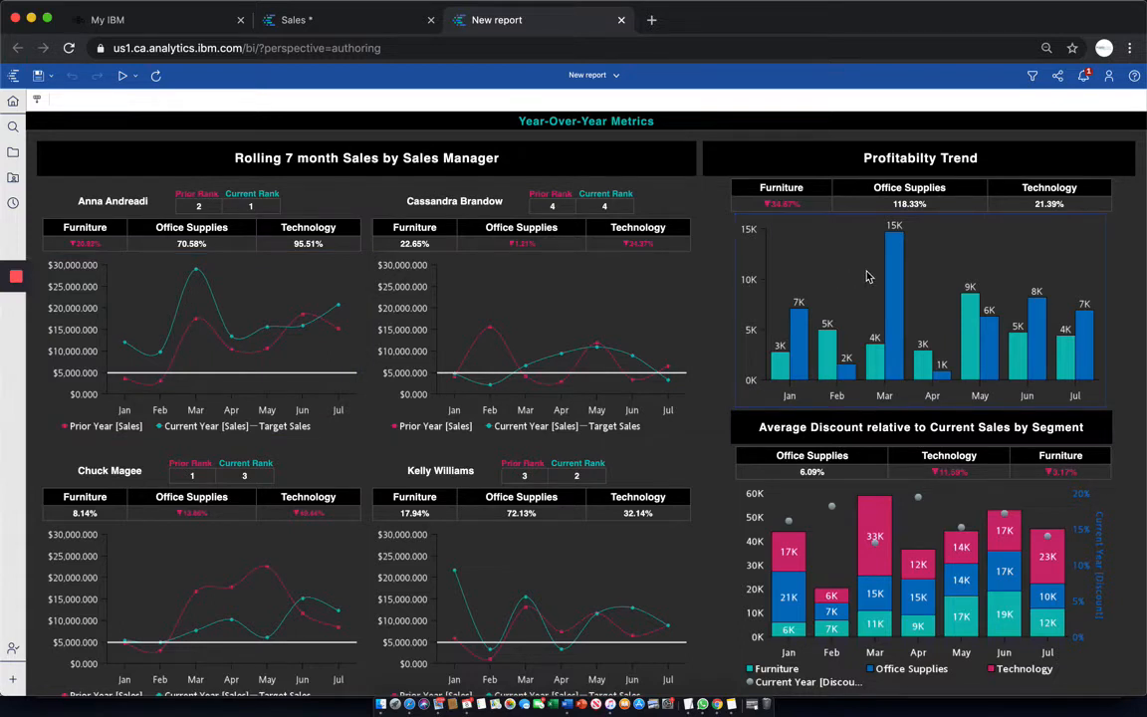
mouse_move(309, 306)
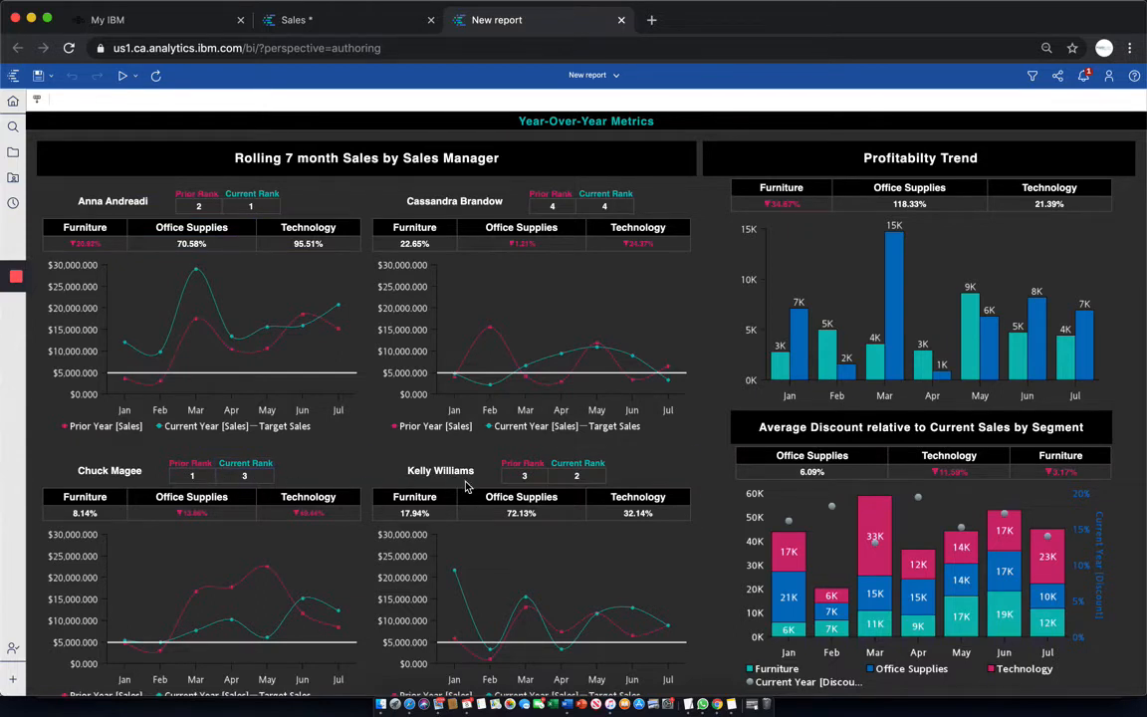
mouse_move(581, 316)
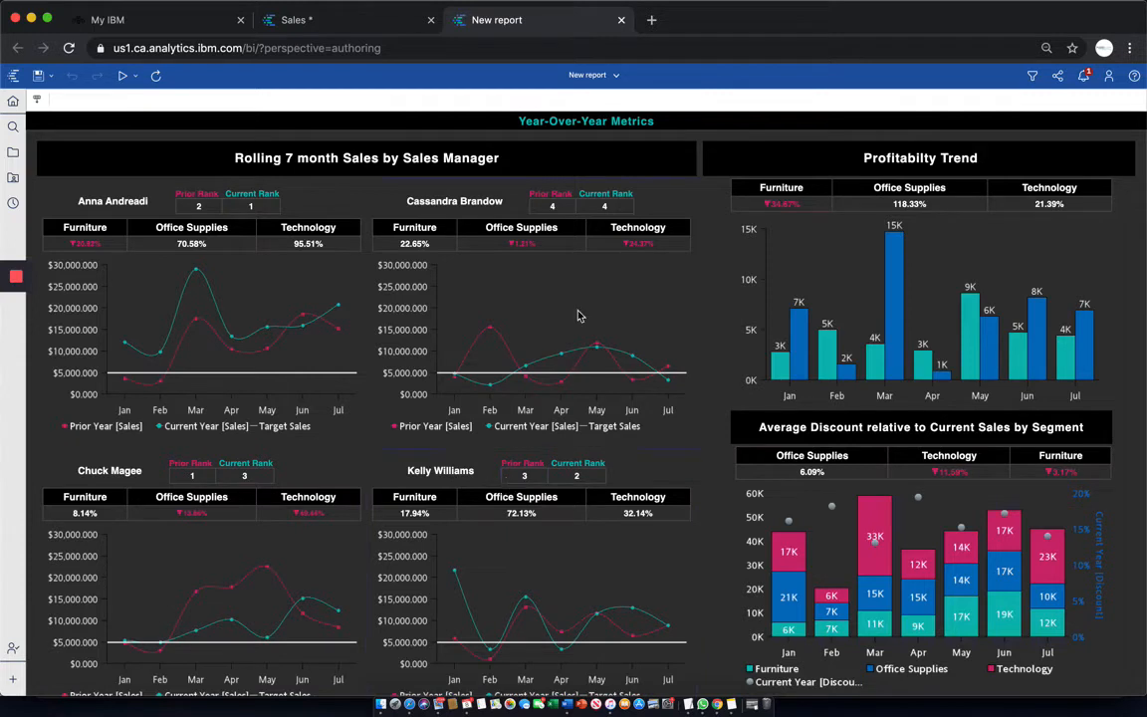
mouse_move(564, 226)
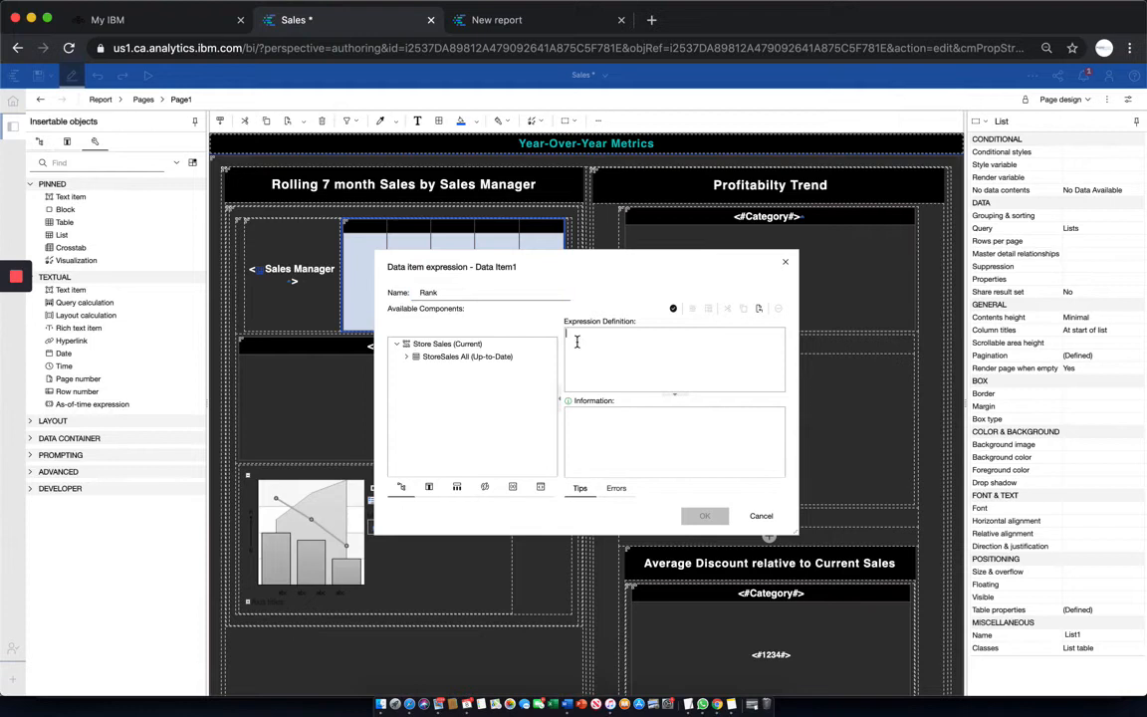
Enter the expression rank([Current Year [Sales]]) for Rank and validate it
text(rank([Current Year [Sales)
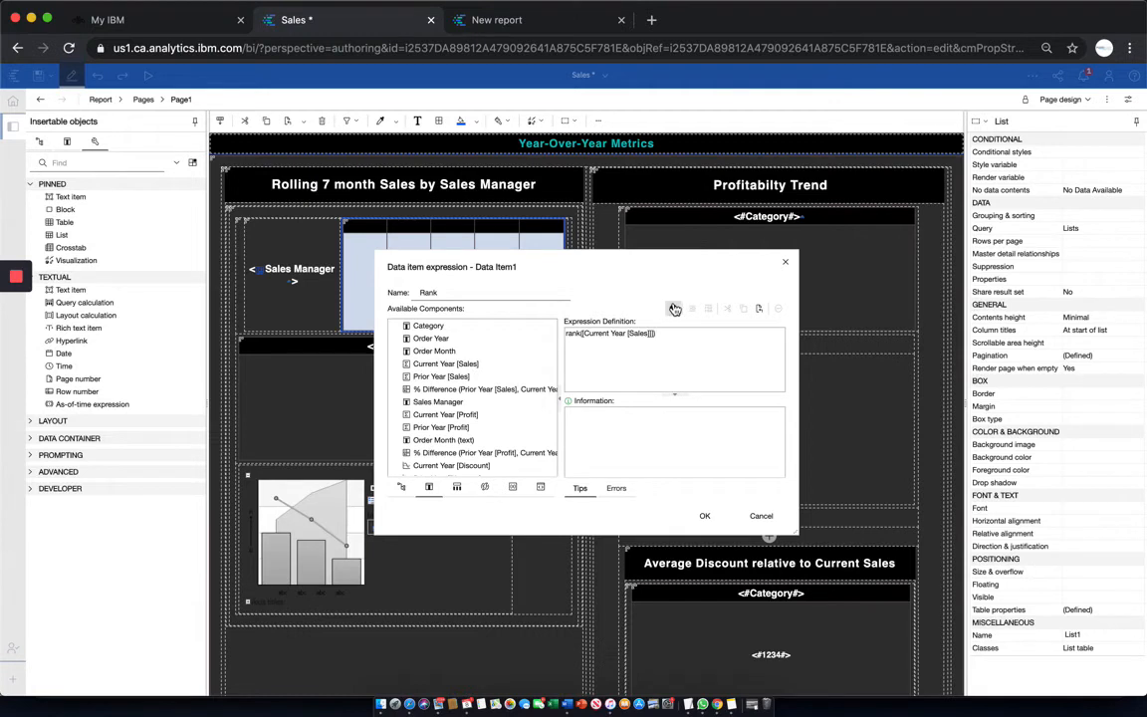
click(673, 307)
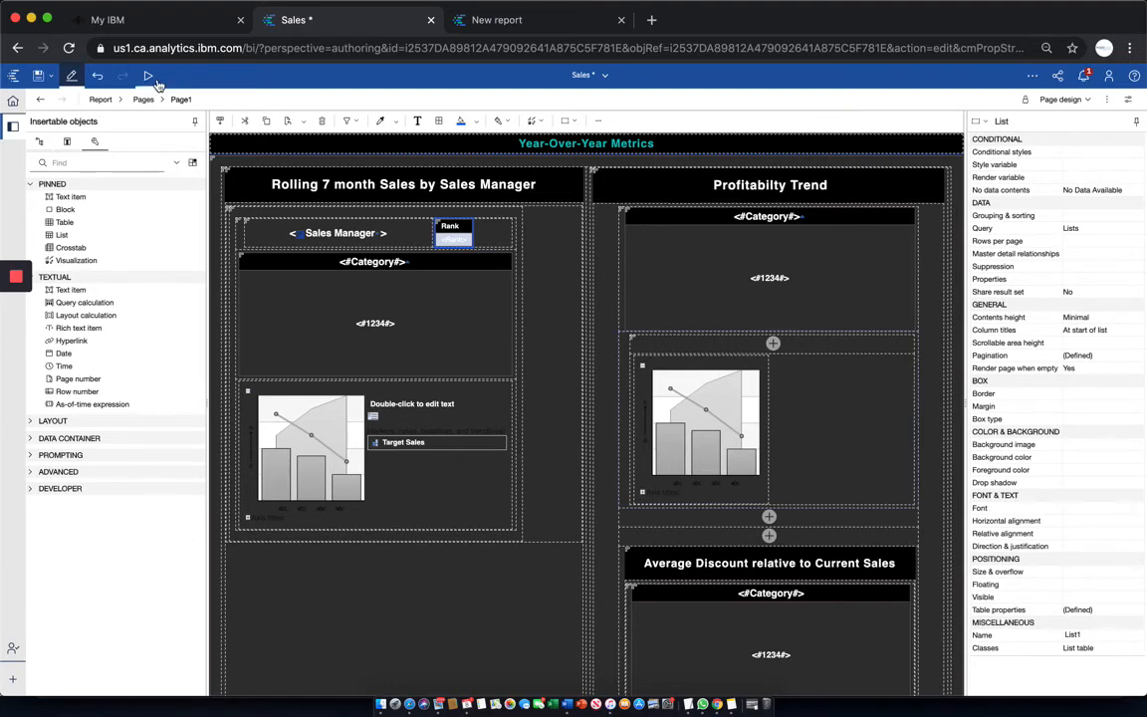
Run the report and check the Rank values: Anna 1, Kelly 2, Chuck 3, Cassandra 4
click(148, 75)
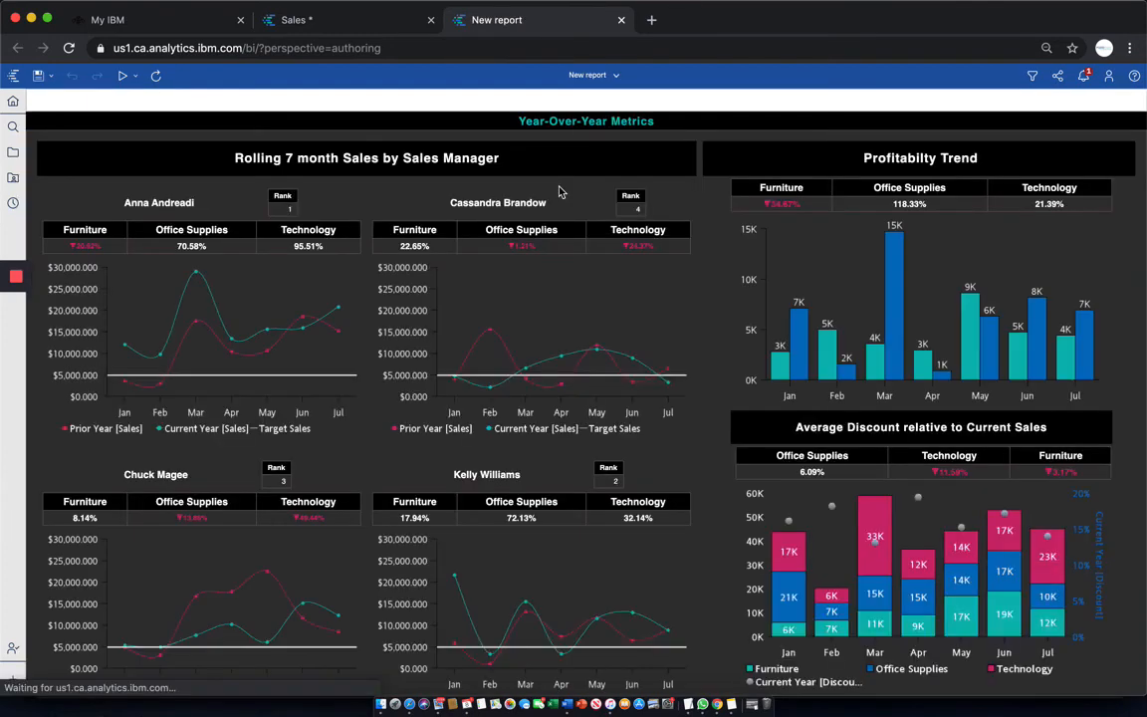
mouse_move(320, 207)
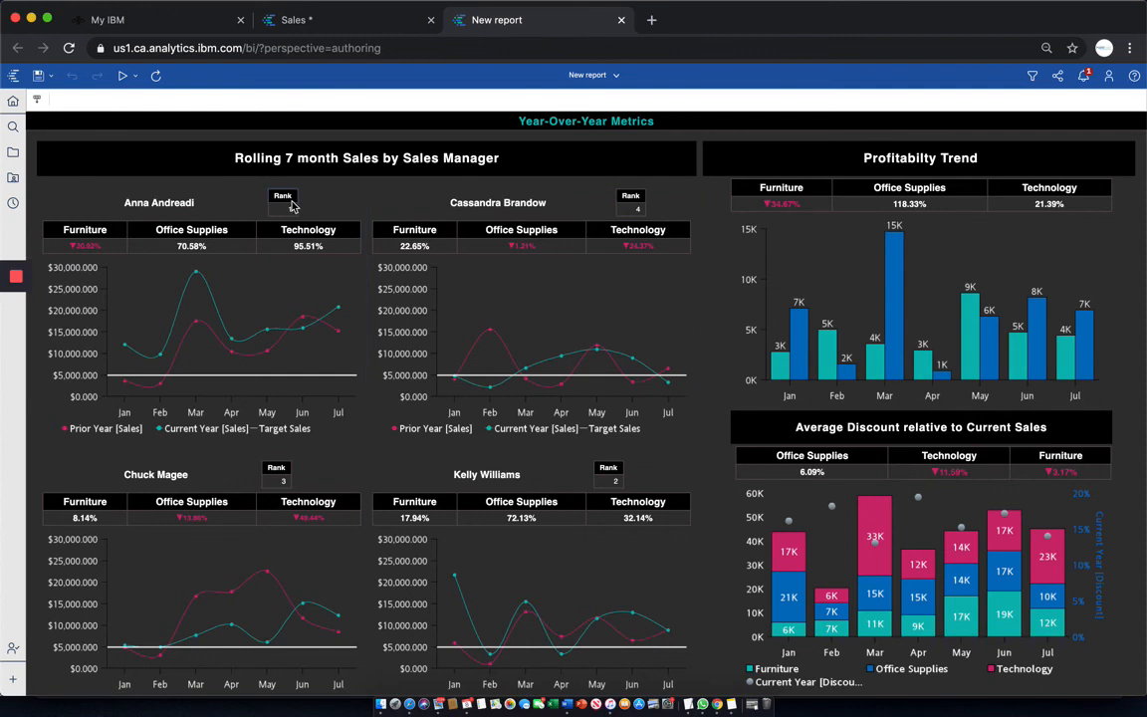
click(282, 202)
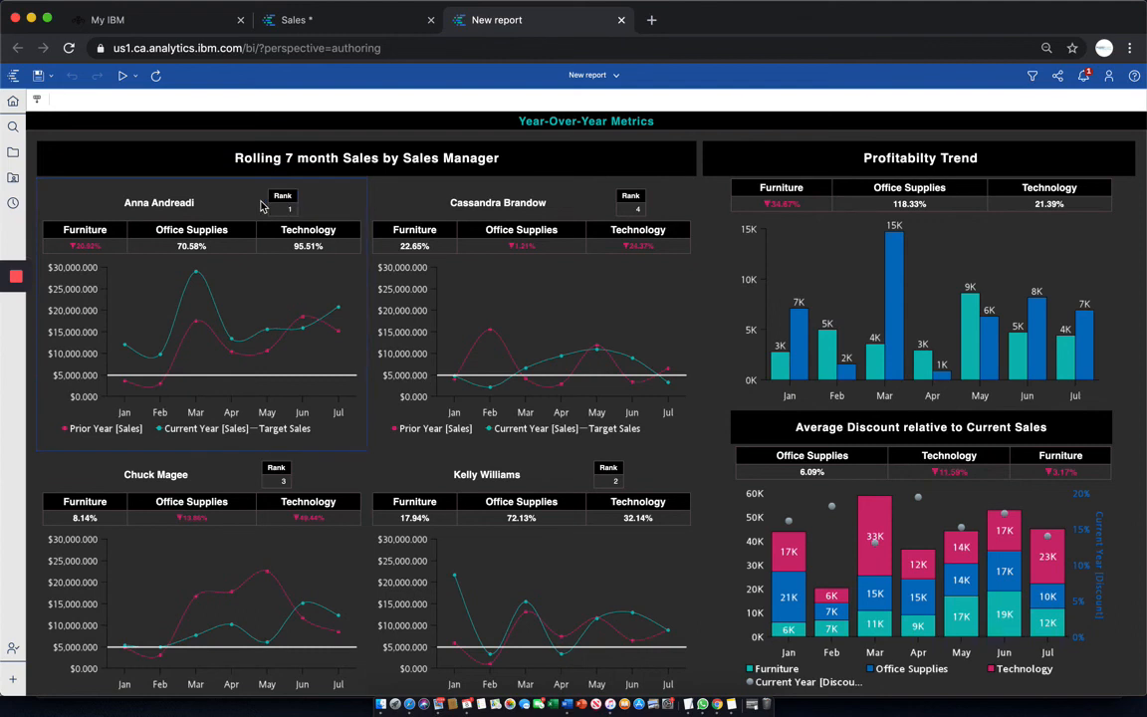